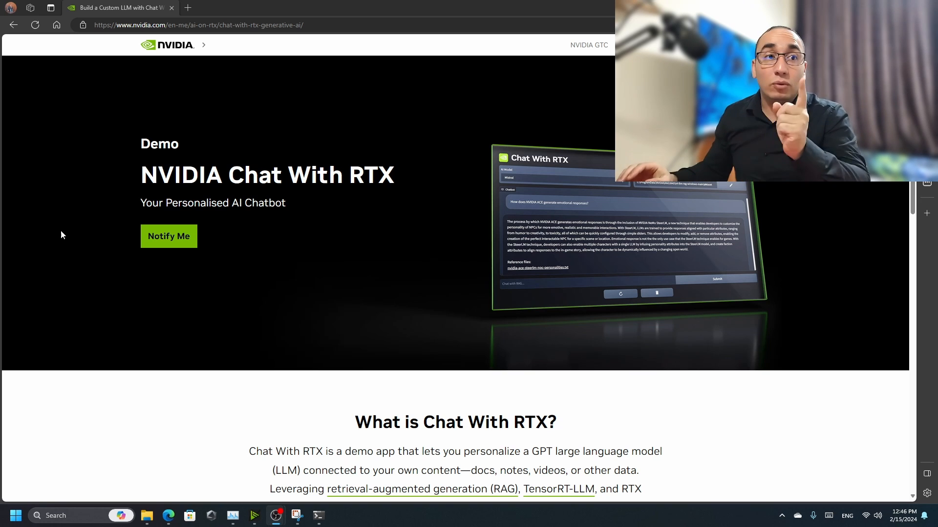
pyautogui.moveTo(177, 100)
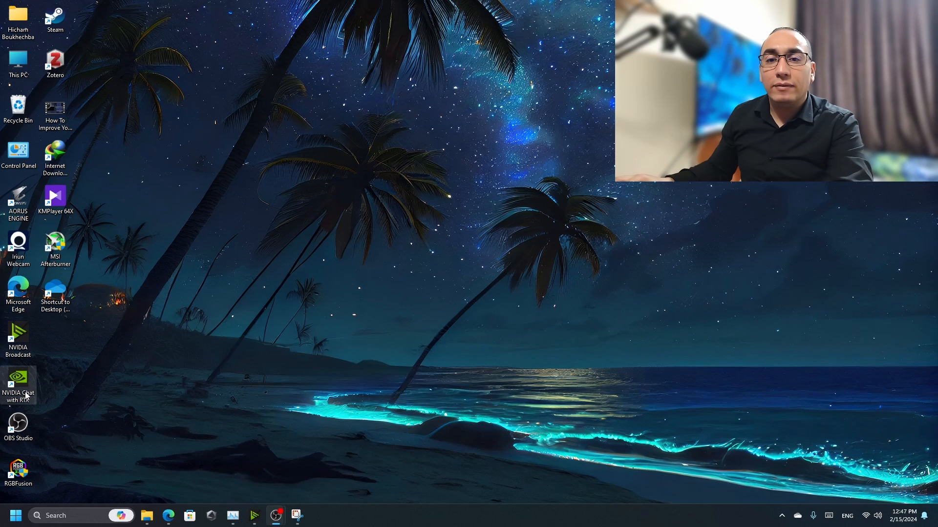
# Step: Launch NVIDIA Chat with RTX from the desktop shortcut so the chat page loads with Mistral 7B int4
pyautogui.doubleClick(17, 382)
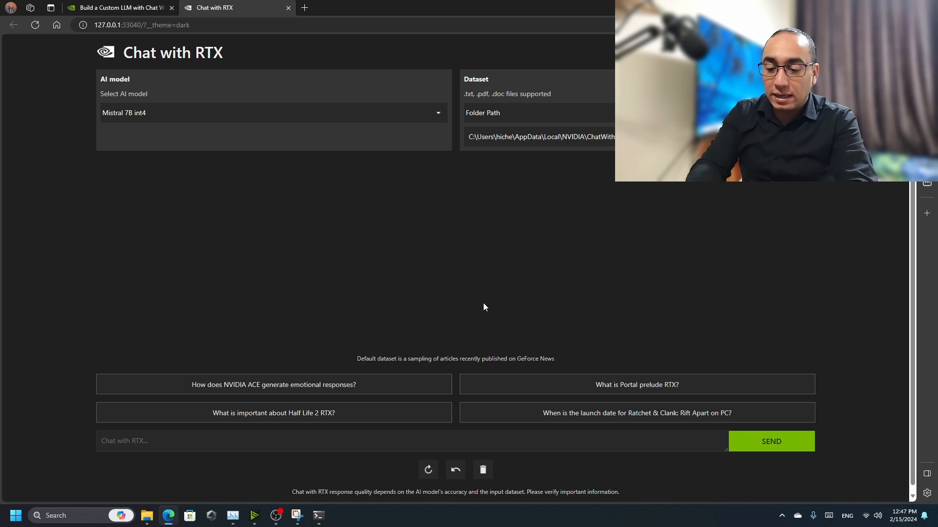
# Step: Ask Chat with RTX 'what is age ?' and get the reply that the default news dataset lacks that information
pyautogui.write('what is ag')
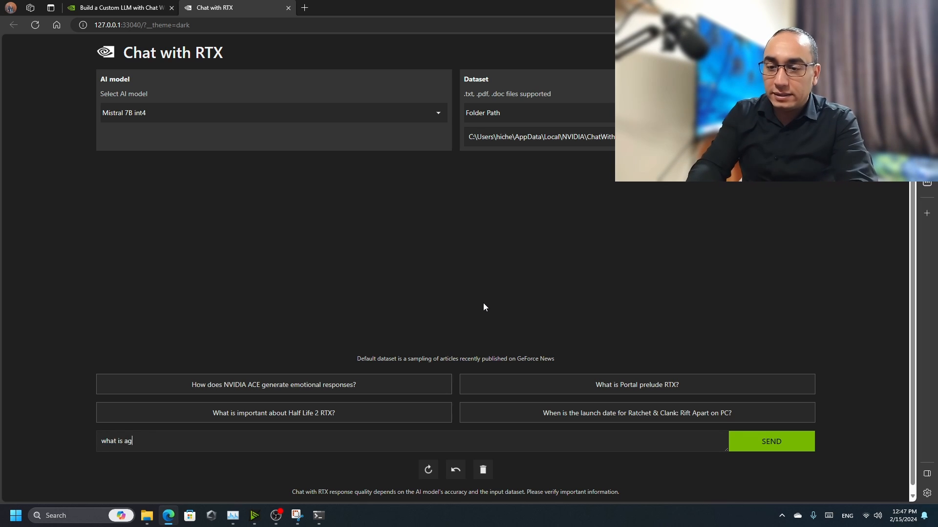
pyautogui.click(771, 442)
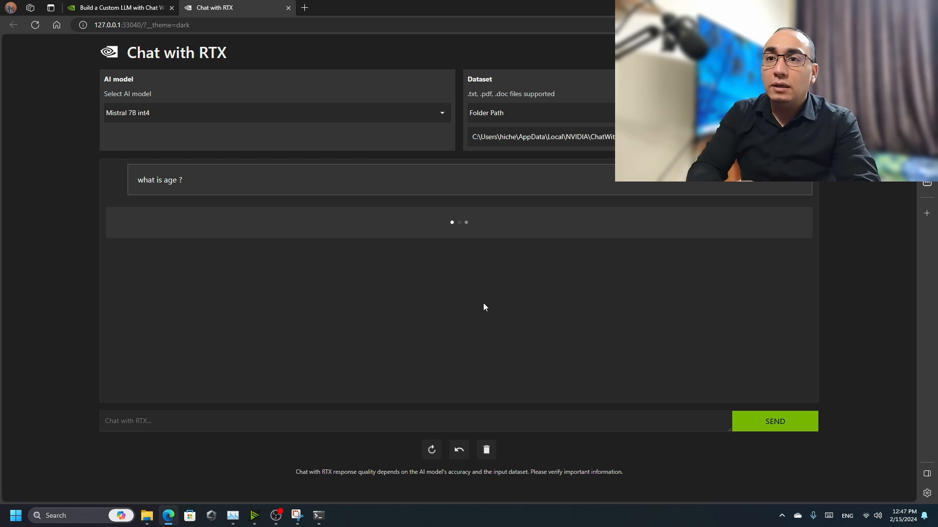
pyautogui.click(773, 421)
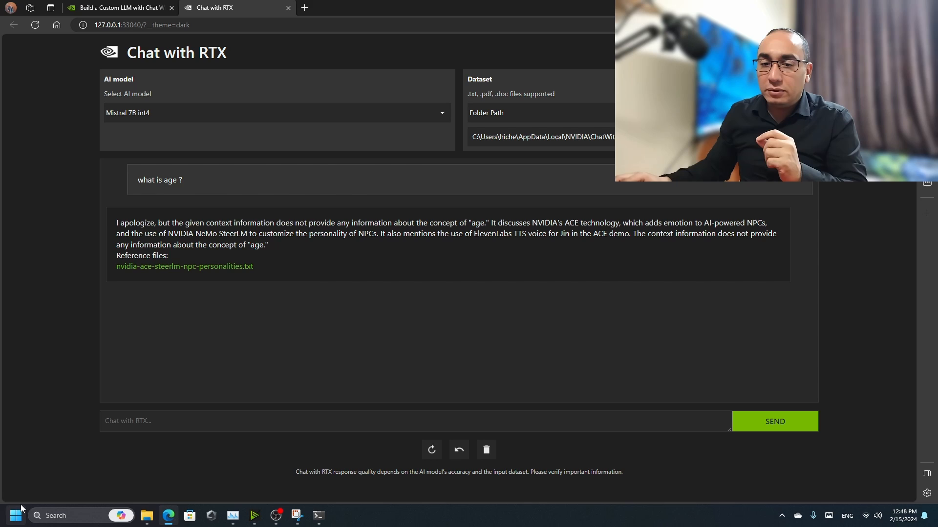
# Step: Launch Zotero from the Start menu search
pyautogui.write('zotero')
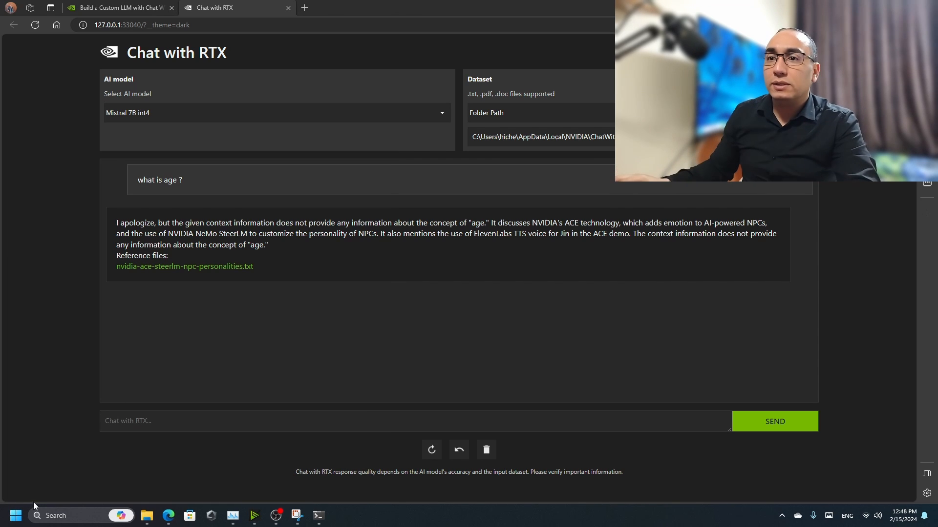
pyautogui.click(339, 516)
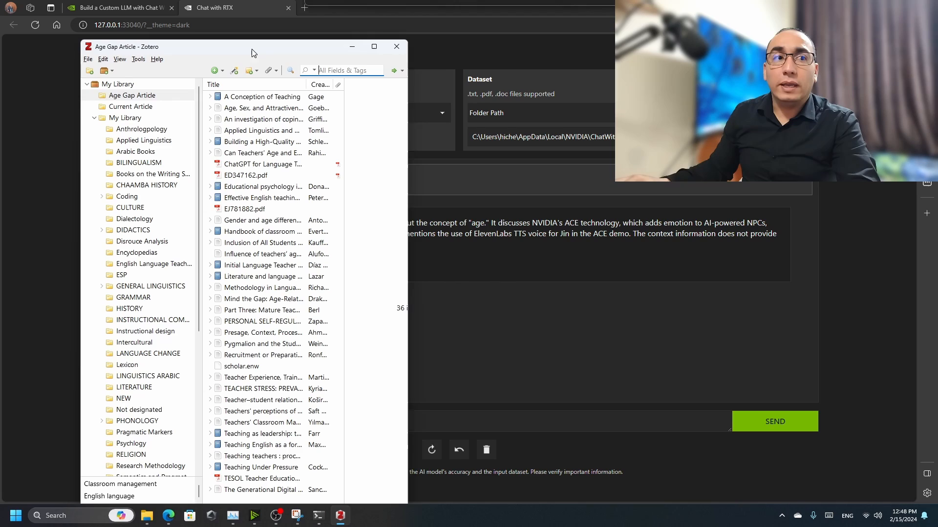
# Step: Maximise Zotero and bring up the Age Gap Article collection of 36 research items
pyautogui.click(373, 46)
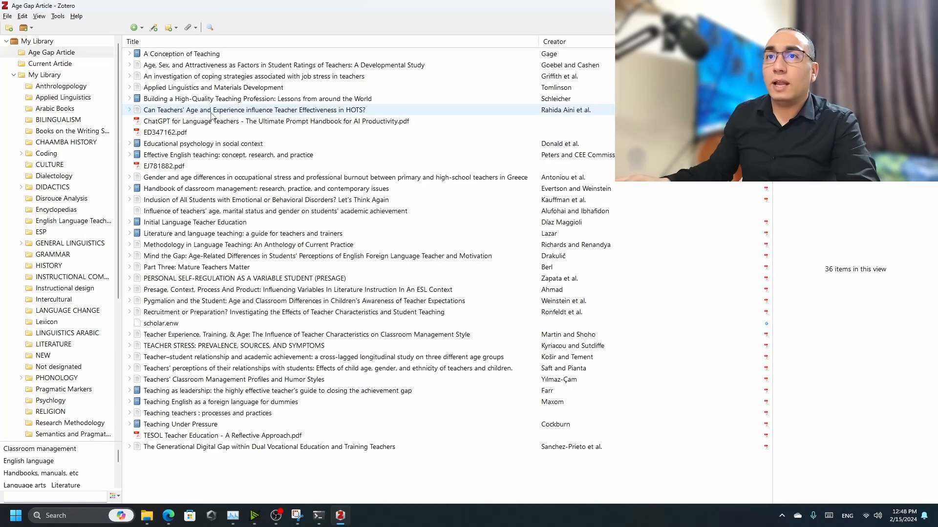
pyautogui.click(276, 121)
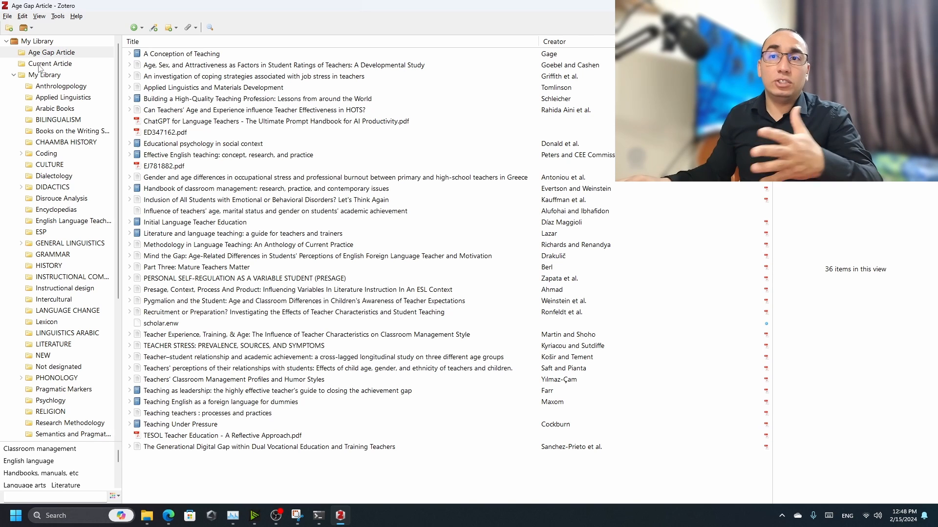
pyautogui.click(253, 110)
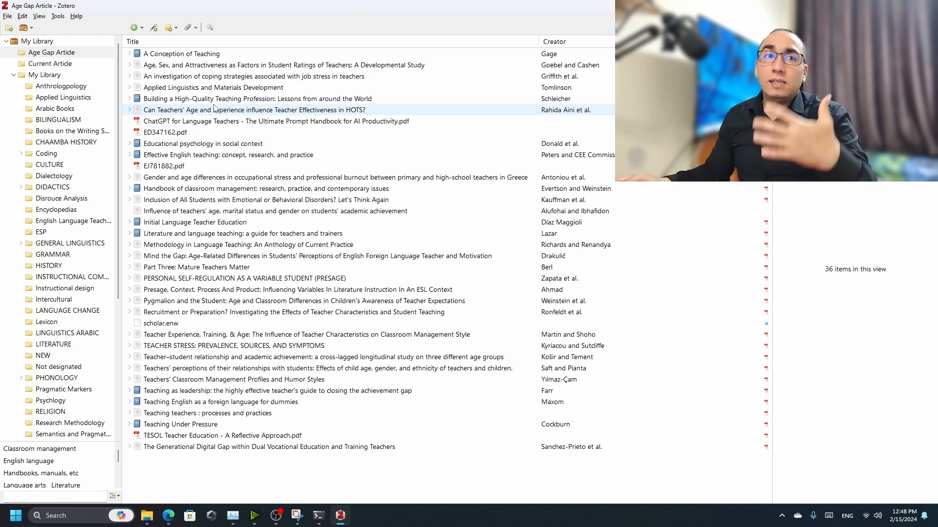
pyautogui.click(38, 16)
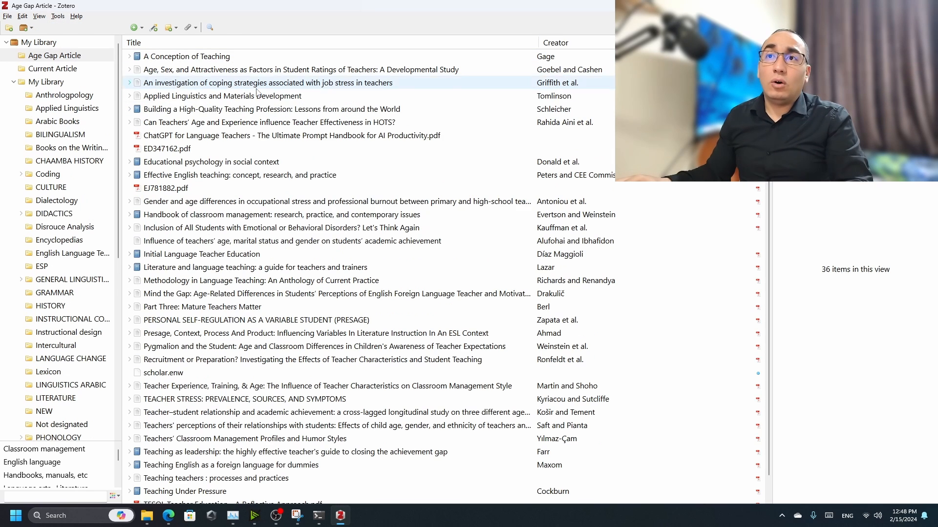
pyautogui.click(211, 161)
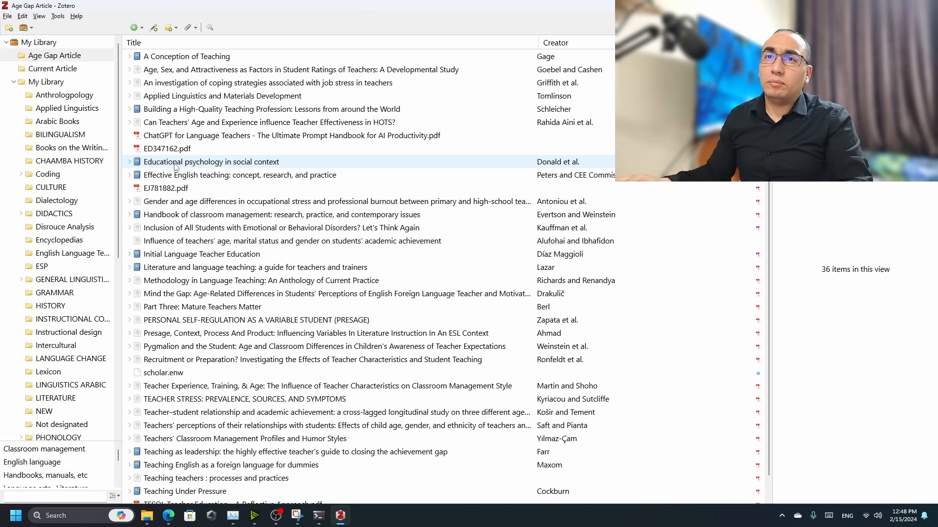
# Step: Browse through individual teaching and age research items in the collection
pyautogui.click(280, 227)
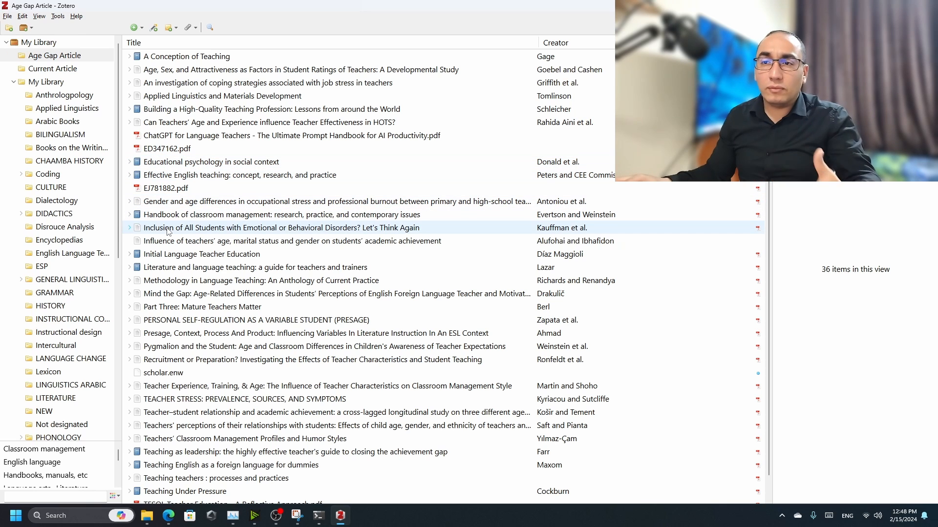
pyautogui.click(281, 214)
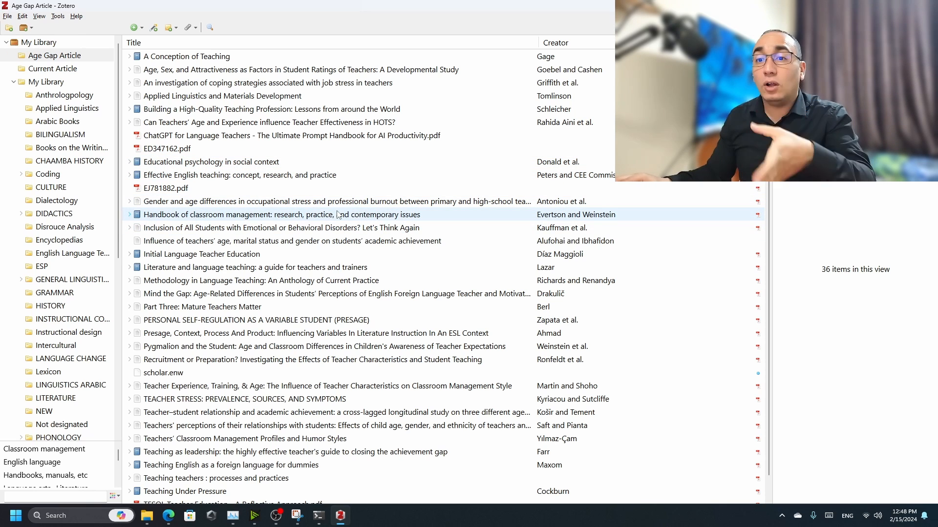
pyautogui.click(282, 228)
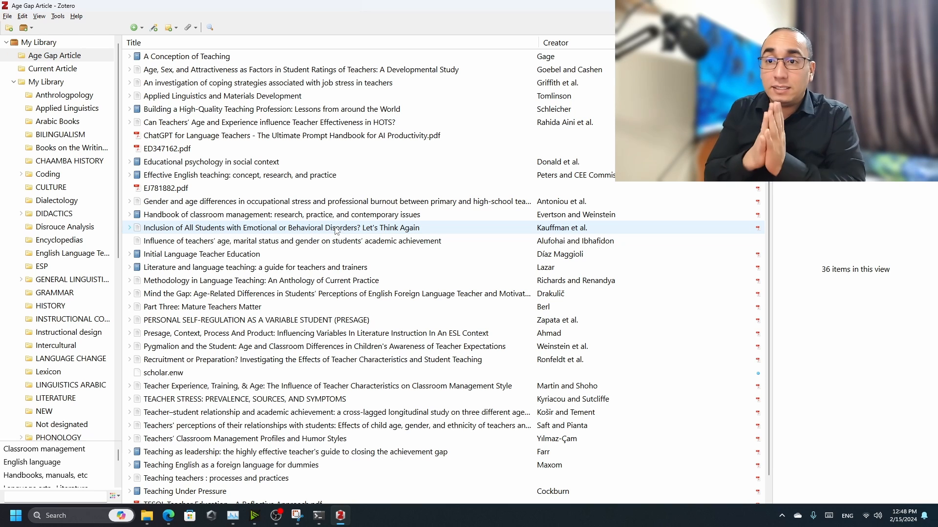
pyautogui.click(276, 214)
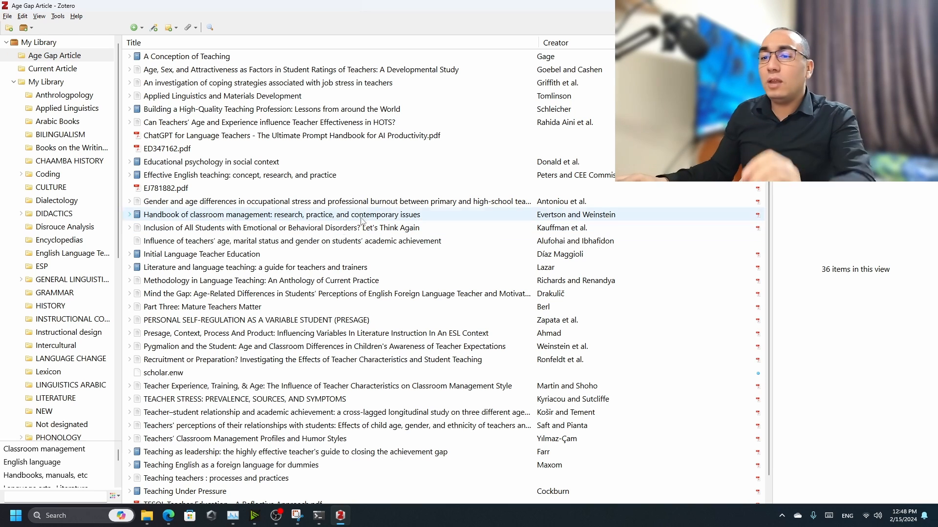
pyautogui.click(282, 214)
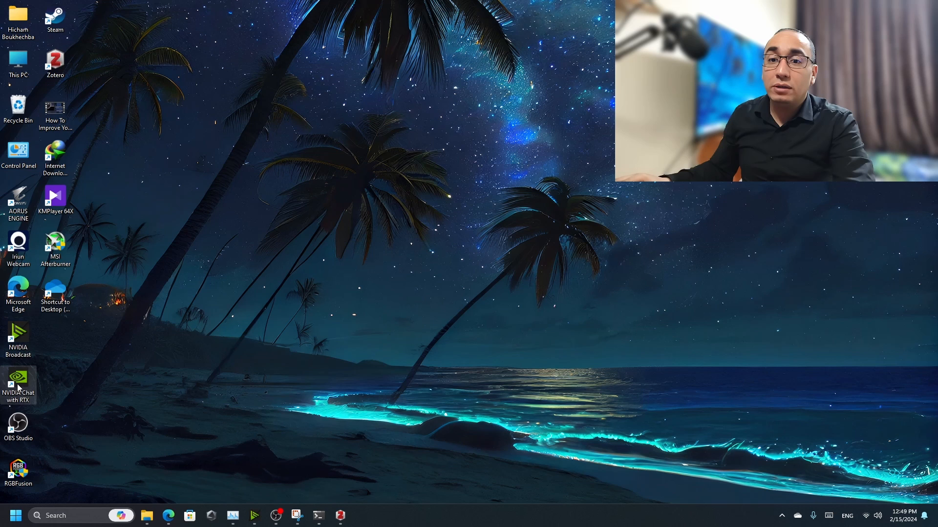
# Step: Go to the Chat with RTX install folder's dataset directory of default news articles, then show This PC
pyautogui.rightClick(54, 197)
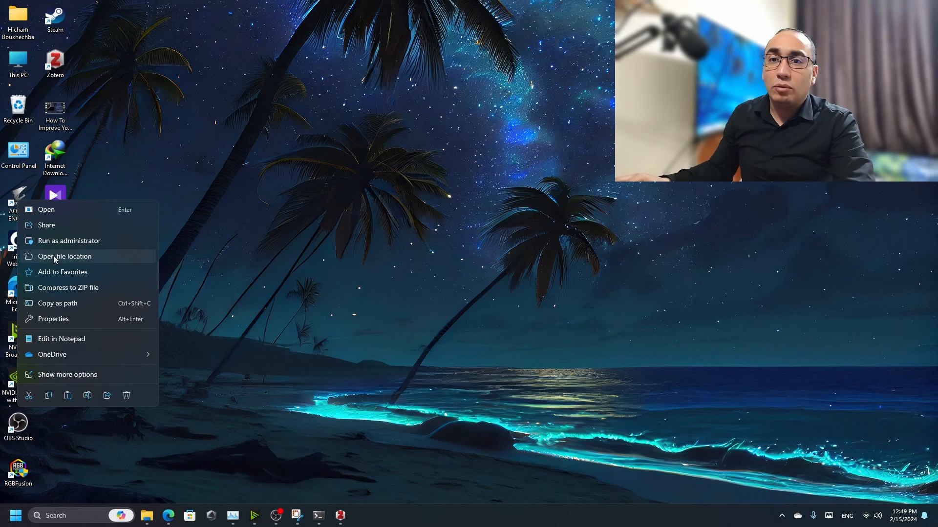
pyautogui.click(64, 256)
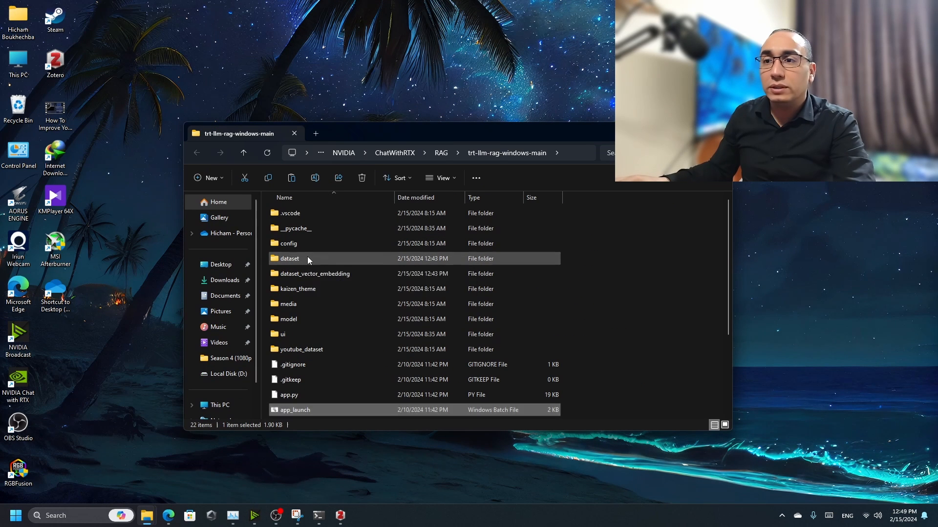
pyautogui.doubleClick(289, 258)
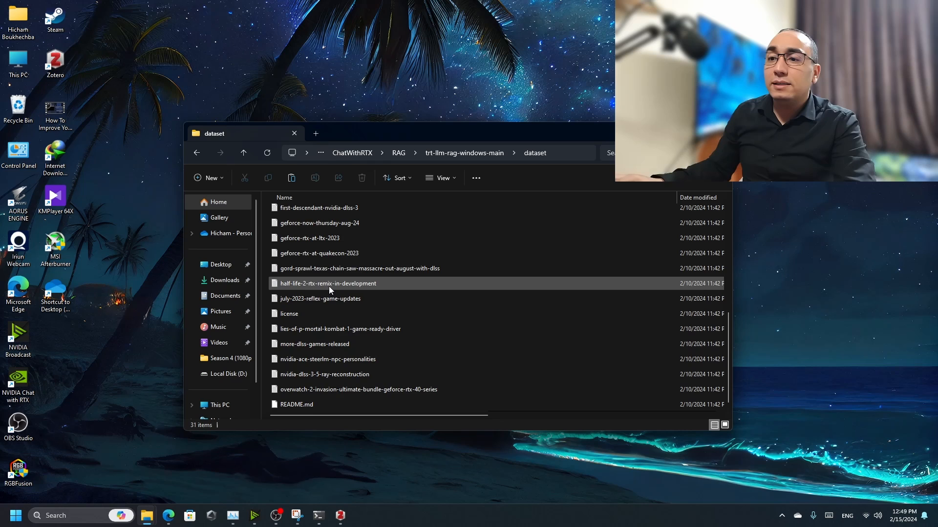
pyautogui.scroll(-3)
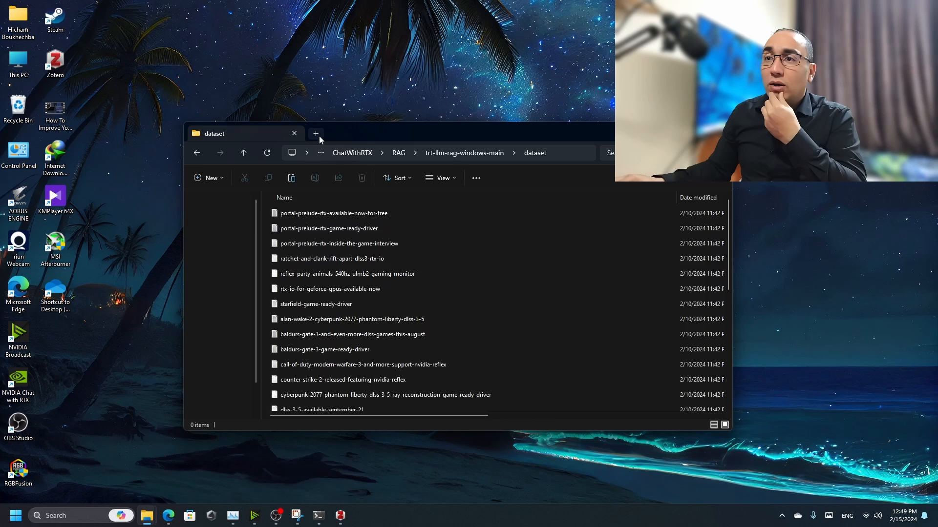
pyautogui.click(315, 134)
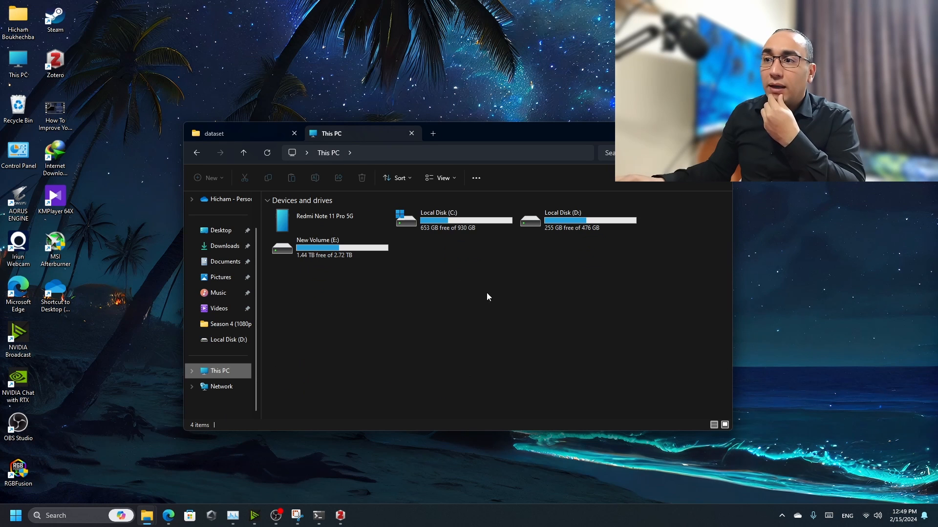
# Step: Select and copy all PDFs from D:\Age Gap Article for pasting into the dataset folder
pyautogui.doubleClick(562, 220)
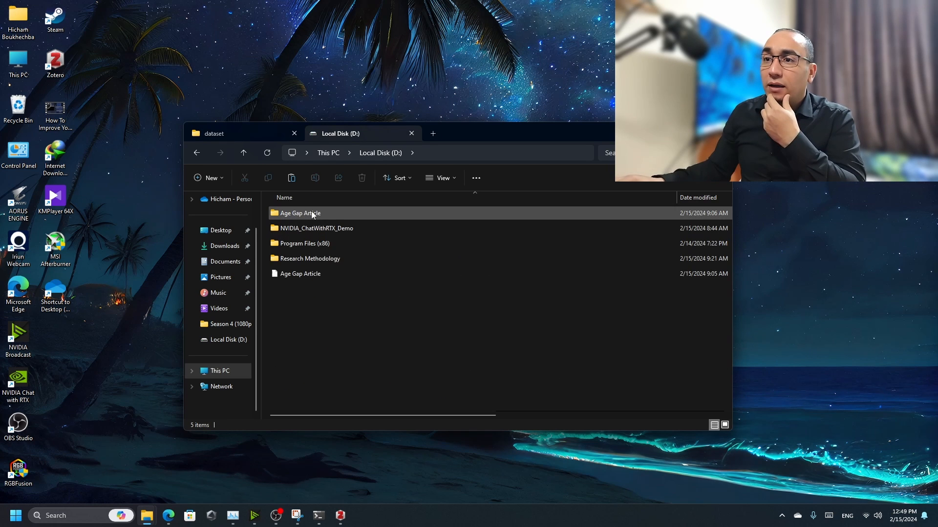
pyautogui.doubleClick(300, 213)
pyautogui.write('*.pdf')
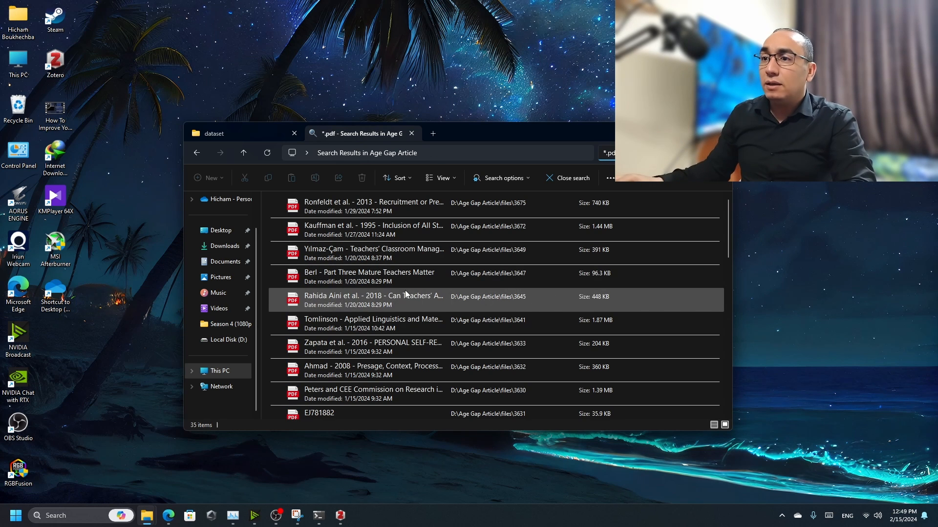
pyautogui.press('ctrl+a')
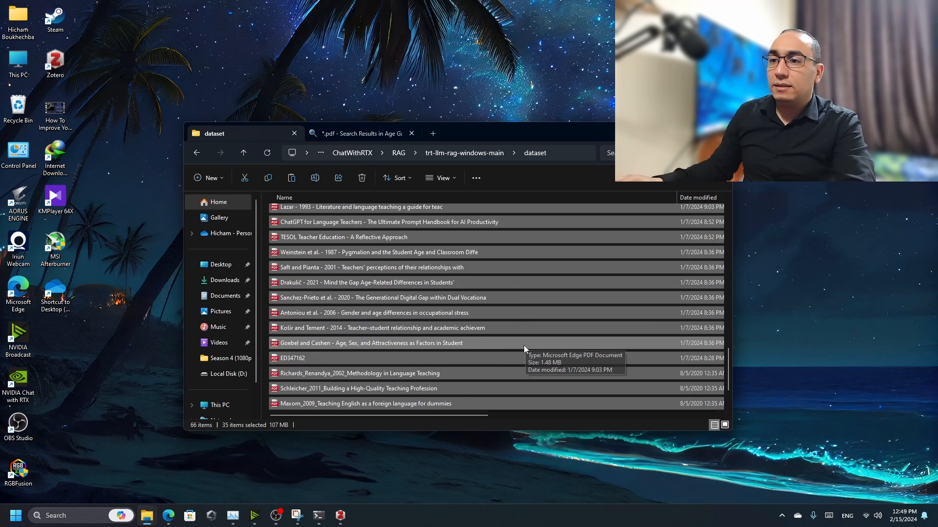
pyautogui.scroll(-3)
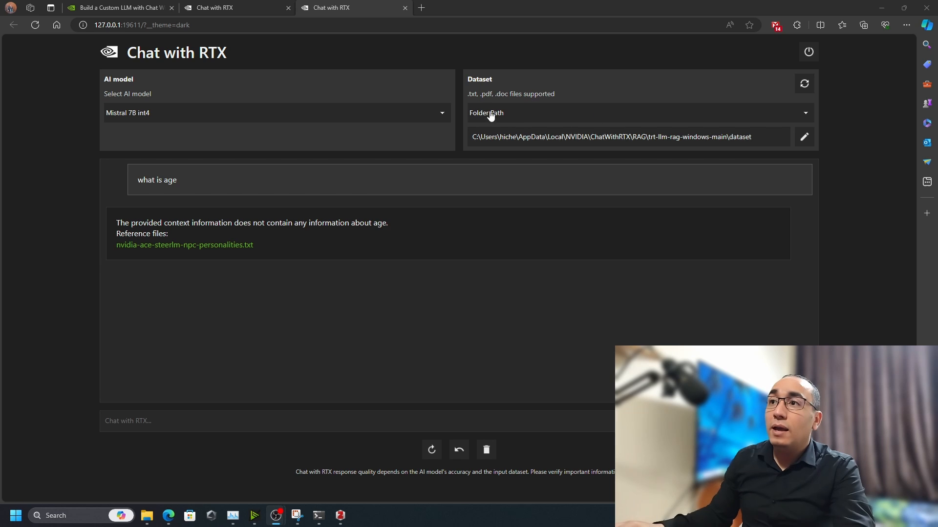
pyautogui.moveTo(739, 143)
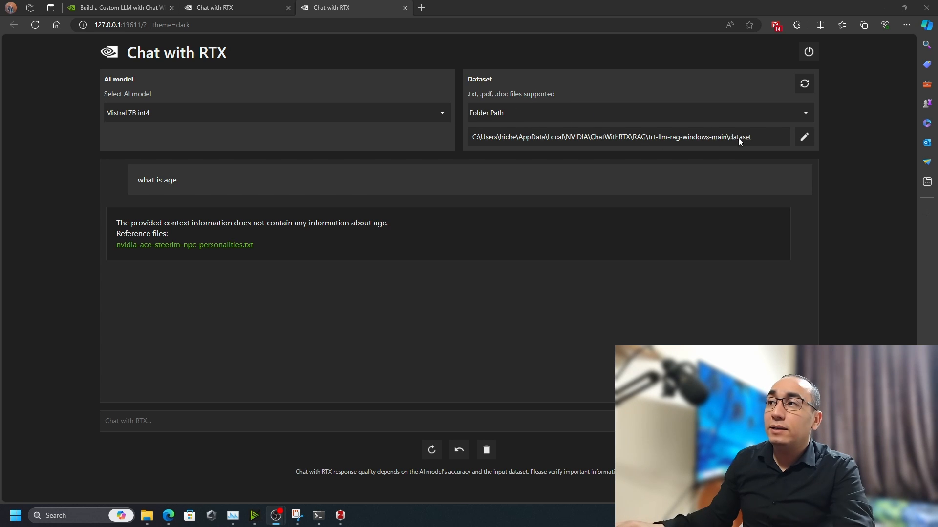
pyautogui.moveTo(804, 84)
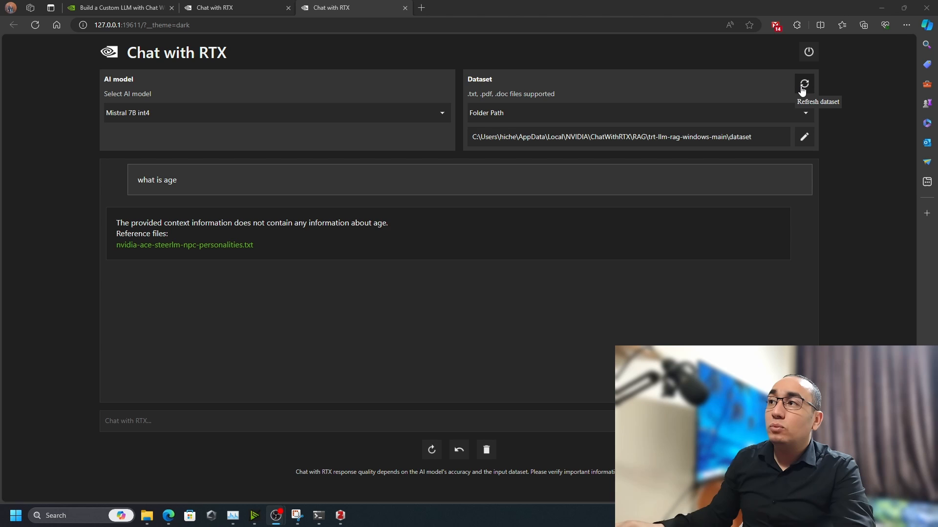
# Step: Refresh the dataset in Chat with RTX so the newly copied PDFs get indexed
pyautogui.click(804, 83)
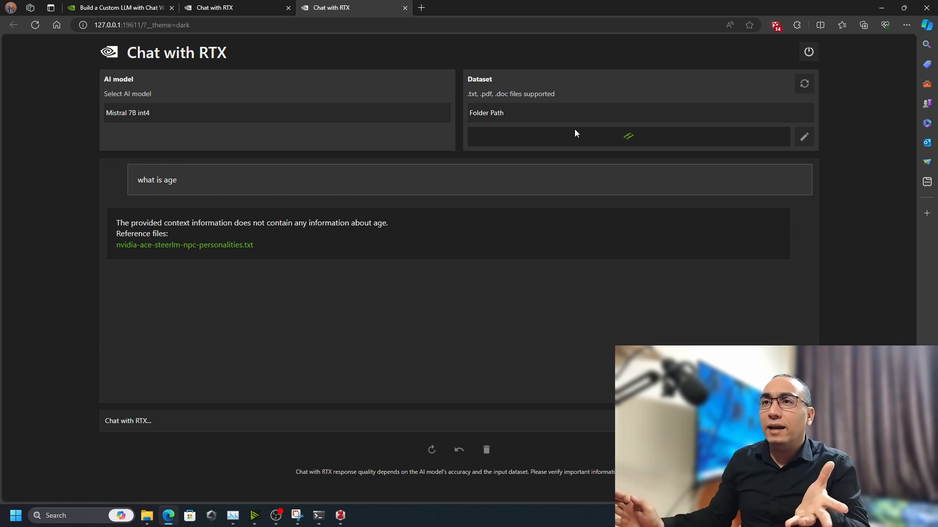
pyautogui.moveTo(804, 136)
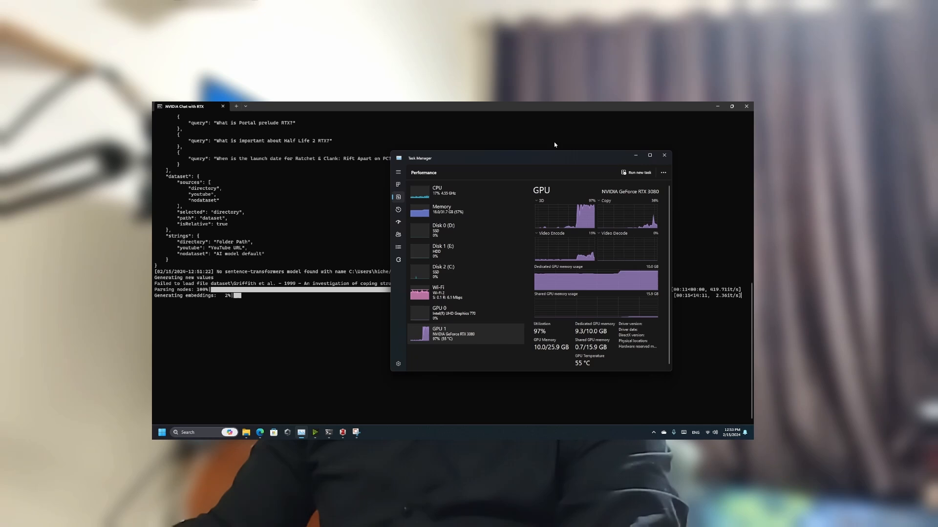
# Step: Arrange the terminal and Task Manager windows to watch embedding generation and GPU load
pyautogui.moveTo(555, 145); pyautogui.dragTo(406, 143)
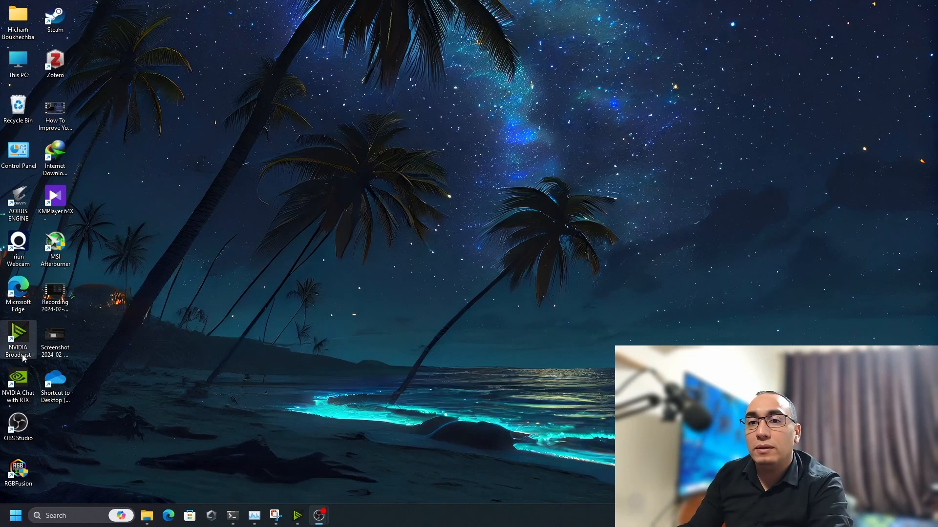
# Step: Relaunch Chat with RTX from the desktop shortcut so a fresh chat page opens on the dataset folder
pyautogui.doubleClick(17, 385)
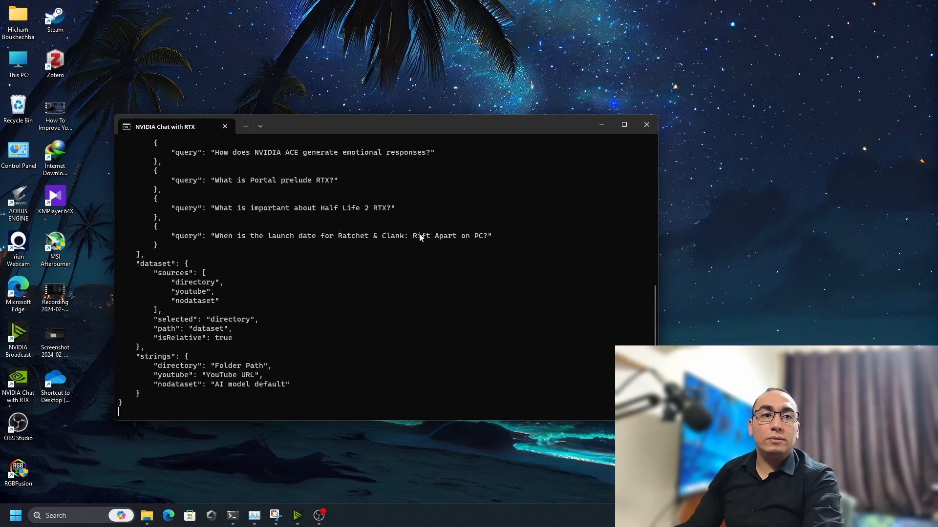
pyautogui.moveTo(394, 257)
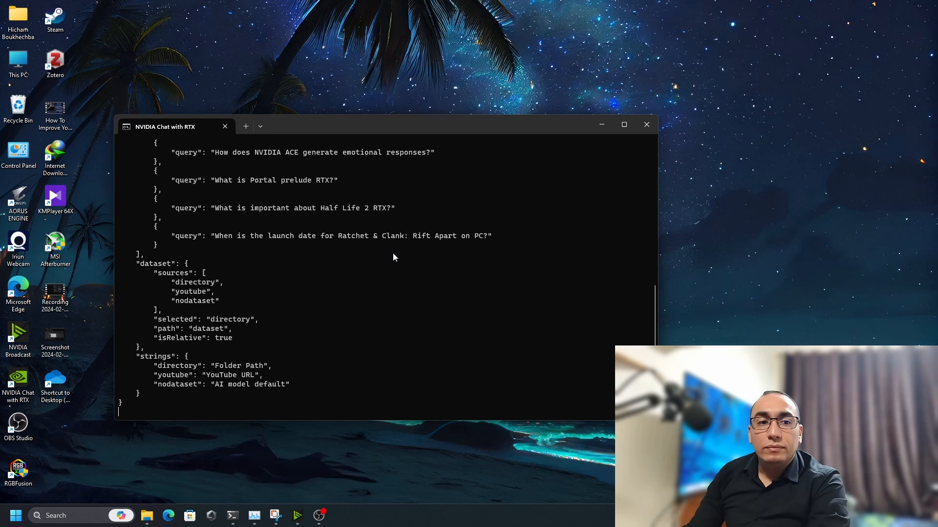
pyautogui.moveTo(467, 294)
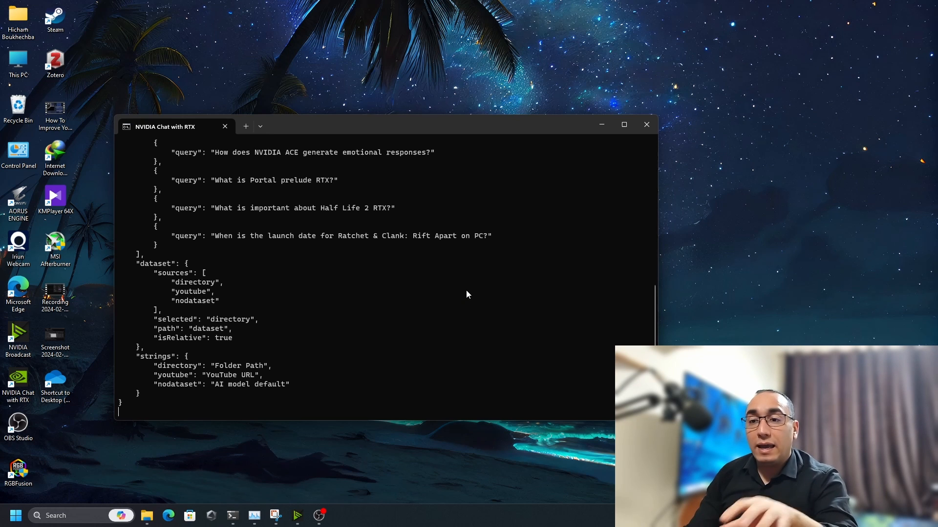
pyautogui.scroll(-3)
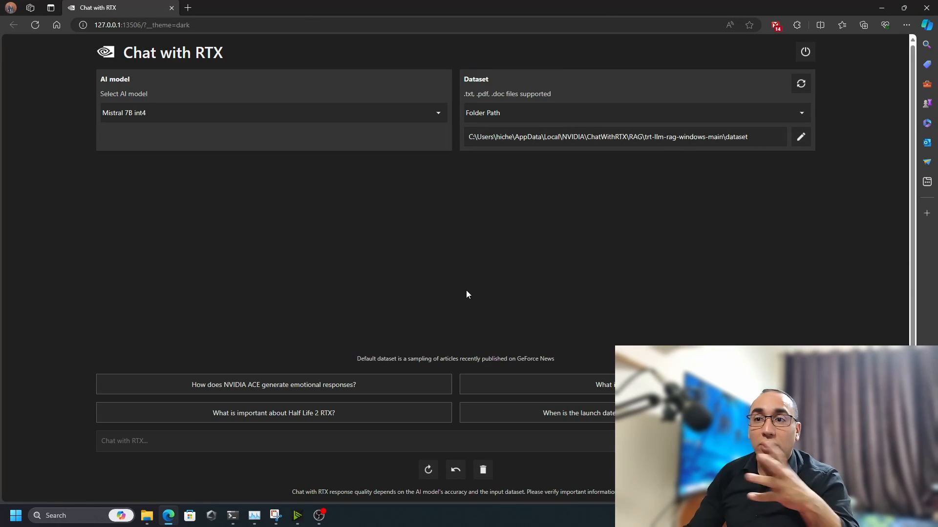
pyautogui.moveTo(258, 294)
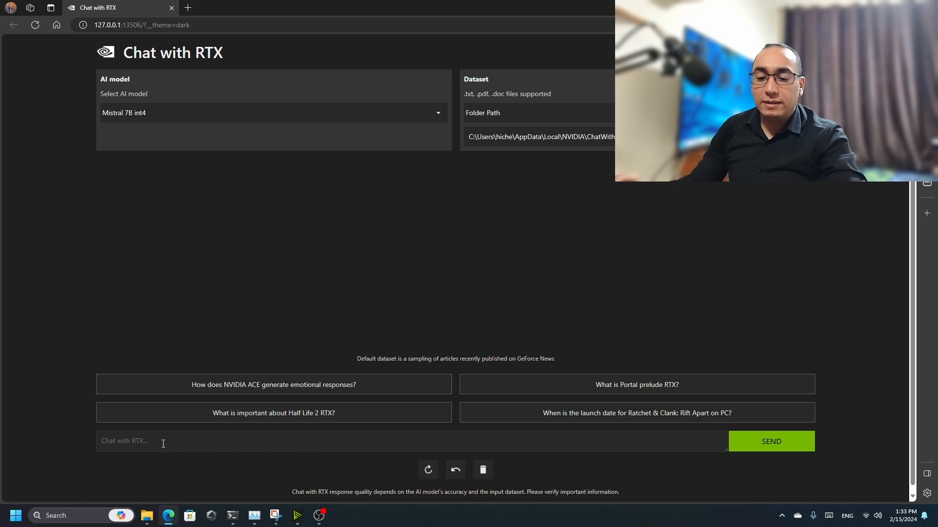
# Step: Ask 'what is age' and get a definition citing the Rahida Aini et al. 2018 PDF, then return to the chat
pyautogui.write('what is a')
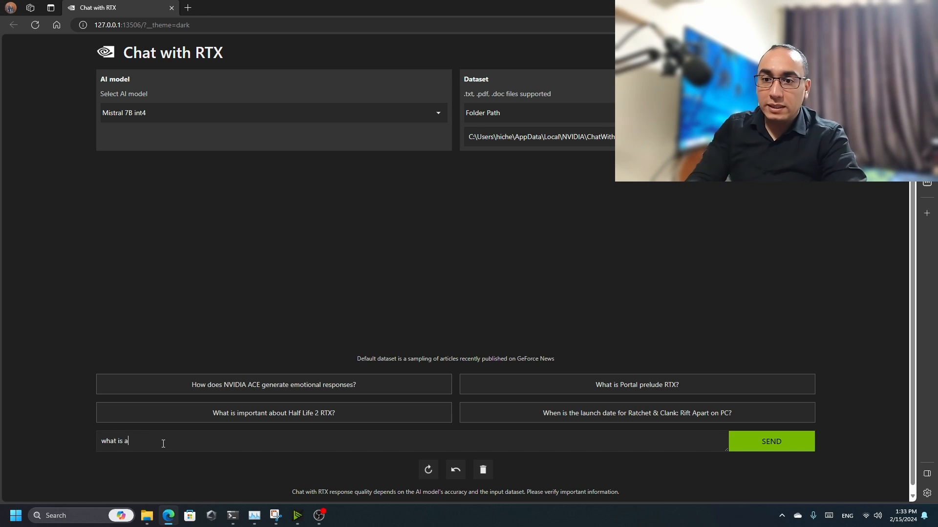
pyautogui.click(770, 442)
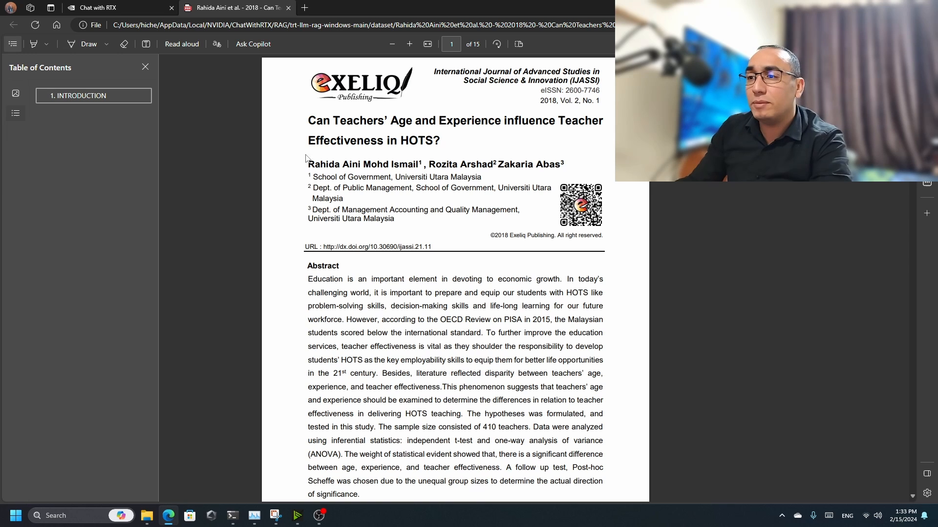
pyautogui.click(95, 7)
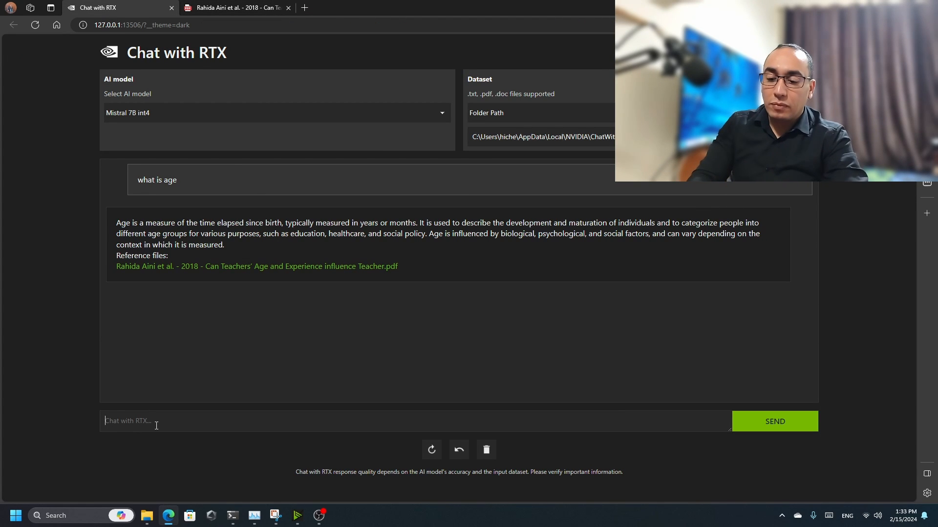
# Step: Ask about the relationship between age and teaching and get a cited answer
pyautogui.write('what is the relation between age and')
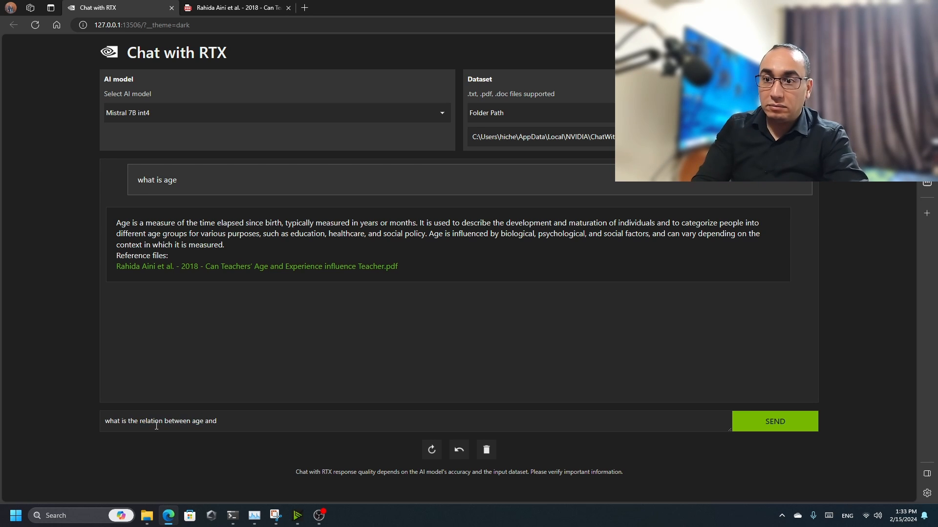
pyautogui.click(773, 421)
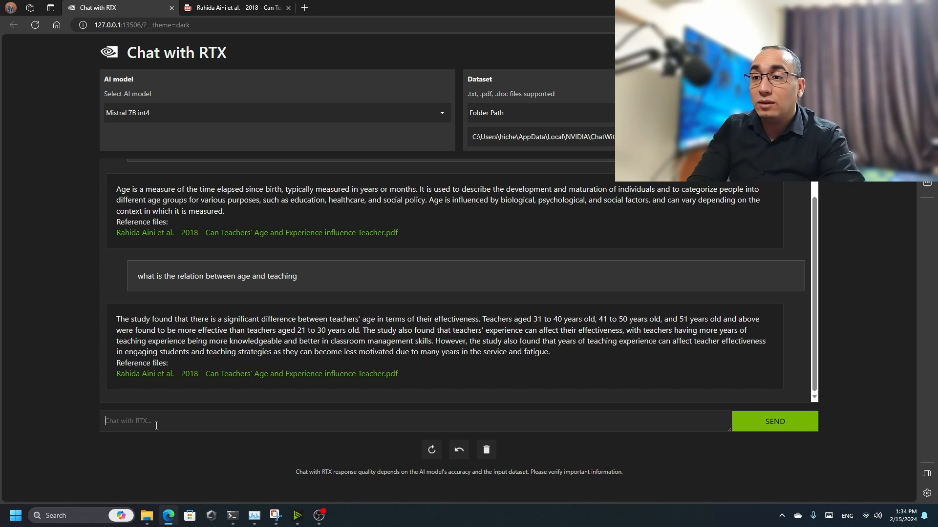
# Step: Ask what classroom management is and open the cited Handbook of Classroom Management PDF
pyautogui.write('what ic')
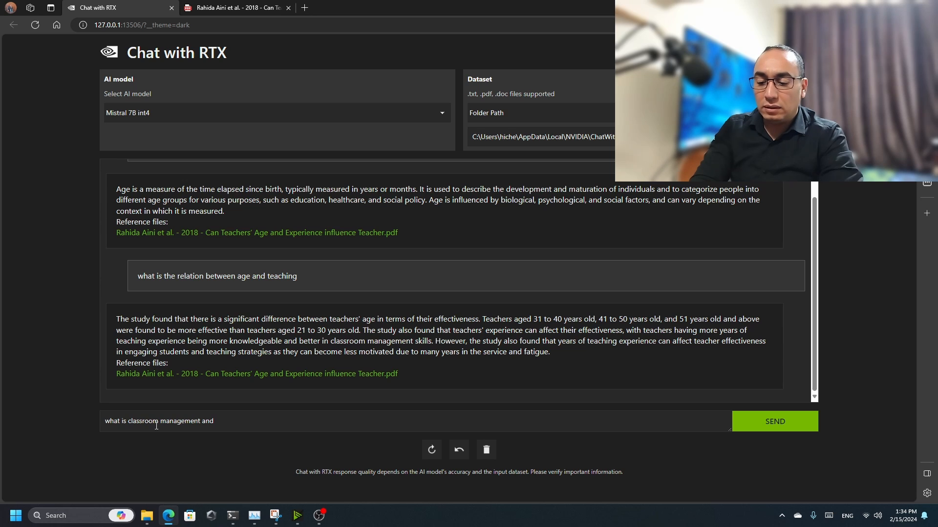
pyautogui.write('is age related to i')
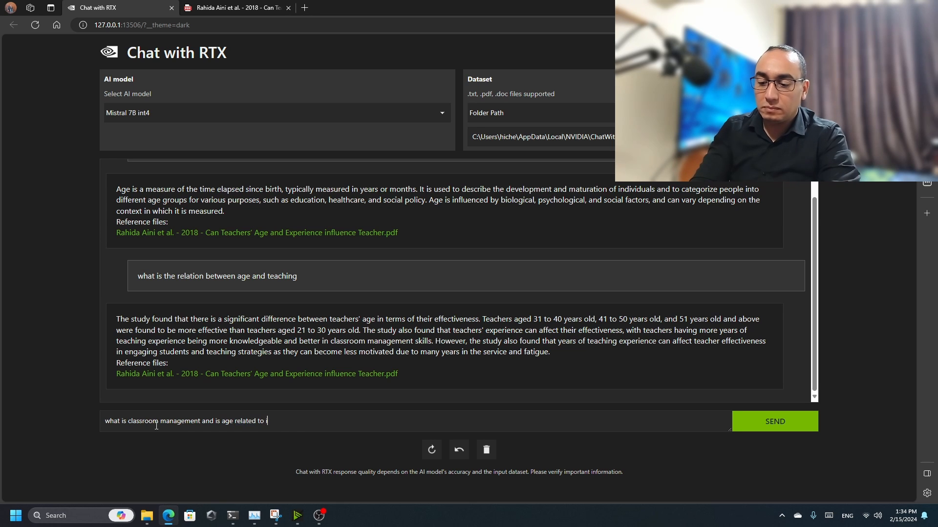
pyautogui.click(773, 421)
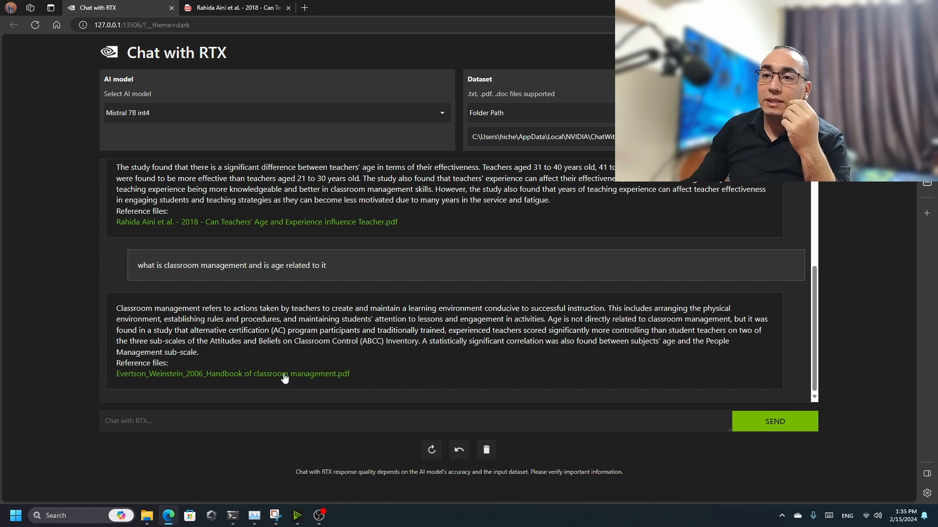
pyautogui.click(232, 374)
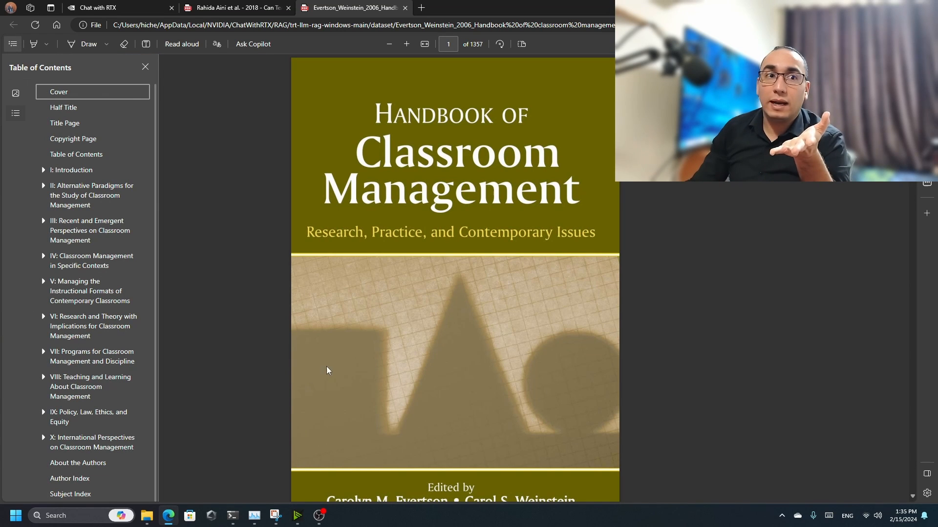
# Step: Return from the Handbook of Classroom Management PDF to the Chat with RTX conversation
pyautogui.click(99, 8)
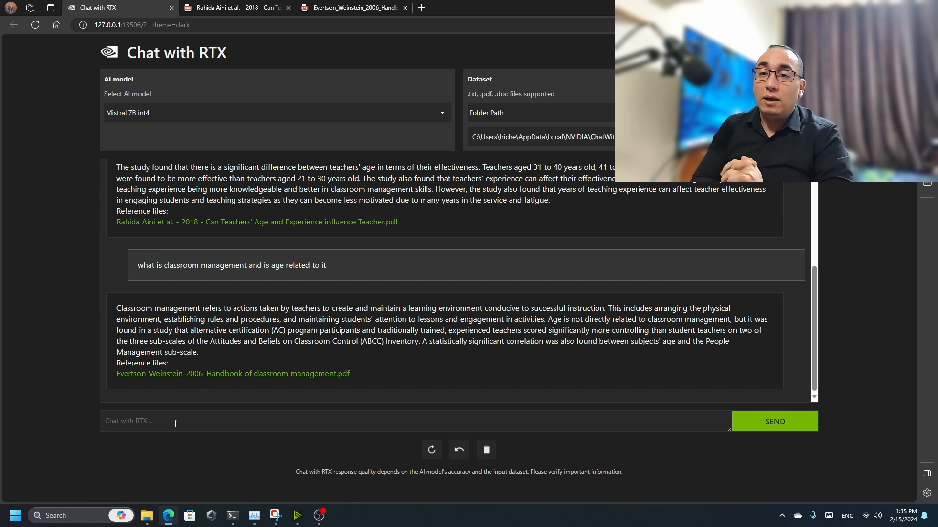
# Step: Ask 'what is teaching' and open the cited Farr 2010 Teaching as Leadership PDF
pyautogui.write('what is teaching')
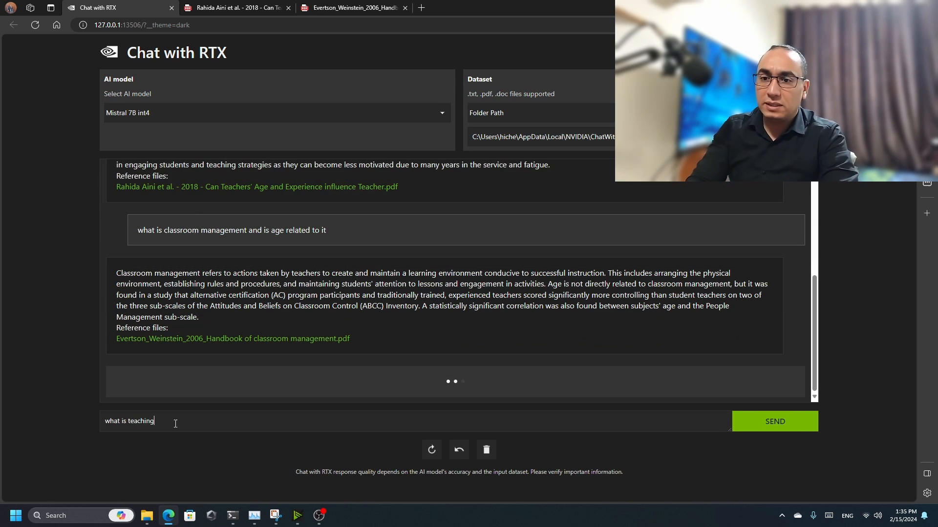
pyautogui.click(774, 421)
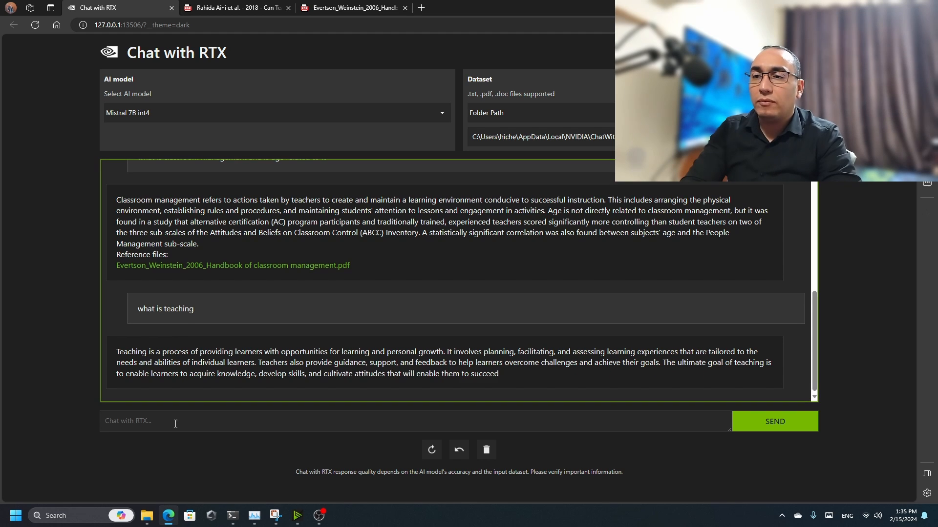
pyautogui.scroll(-3)
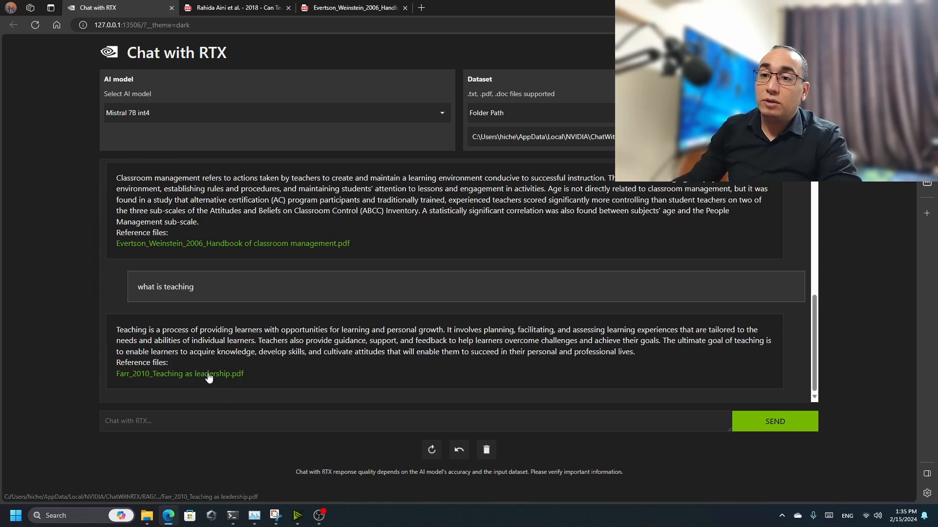
pyautogui.click(179, 374)
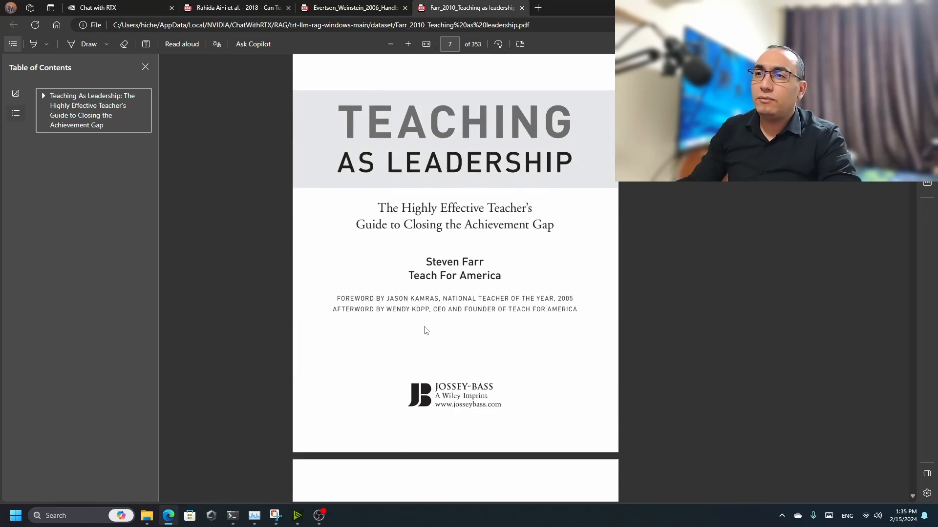
# Step: Select the Long Term Plans topic in the book's contents and return to the chat
pyautogui.scroll(-3)
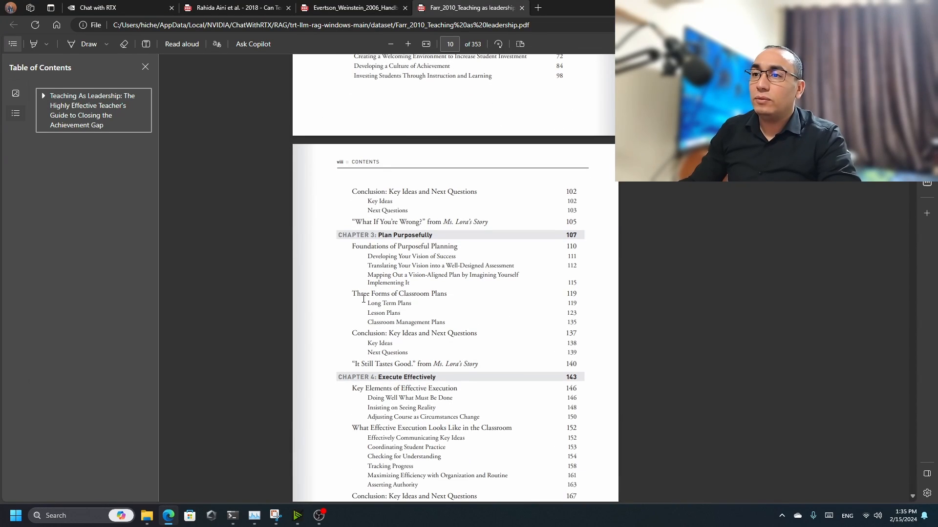
pyautogui.doubleClick(387, 303)
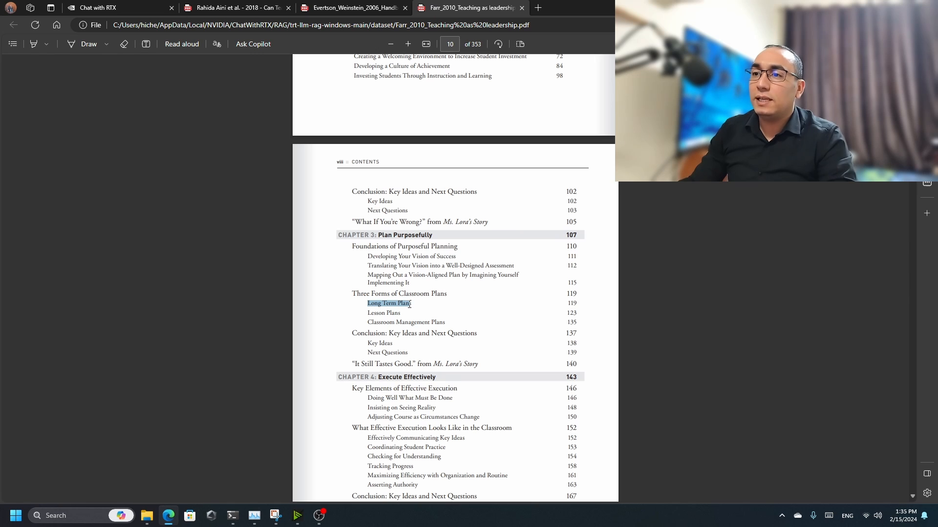
pyautogui.moveTo(472, 304)
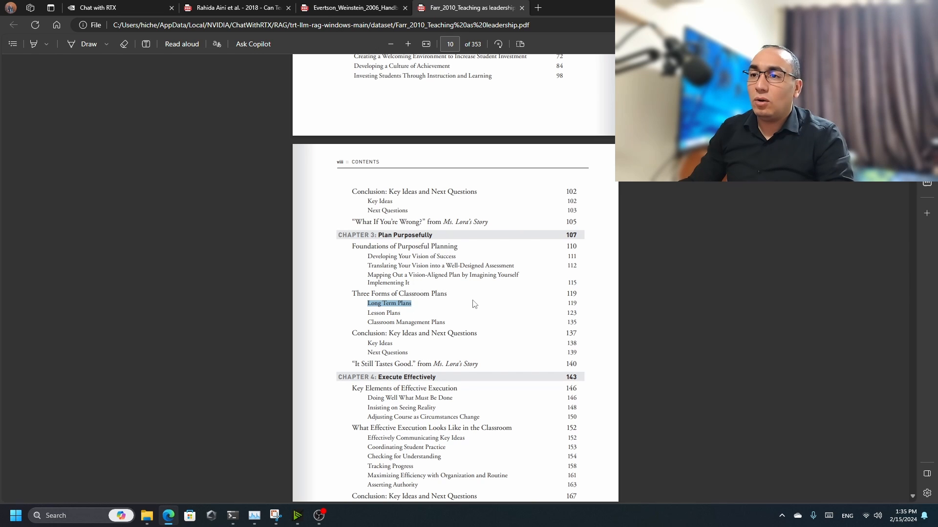
pyautogui.click(98, 7)
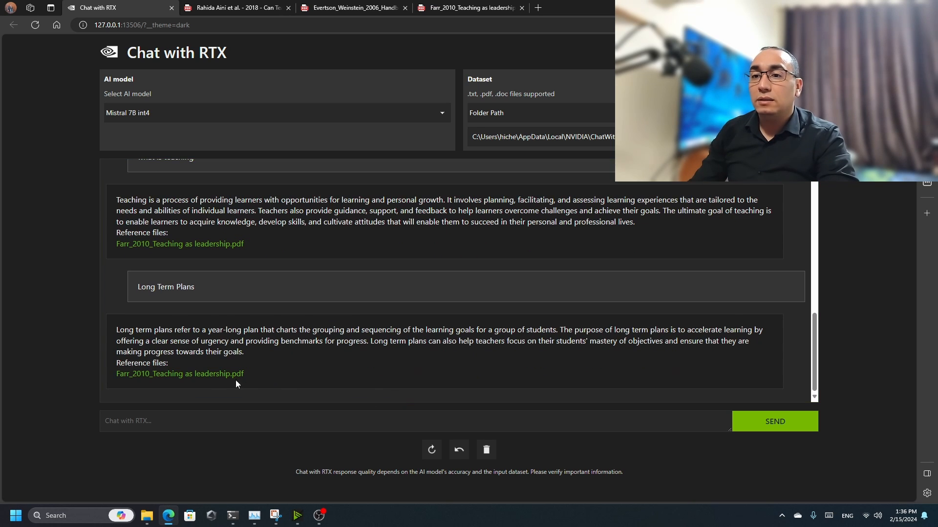
# Step: Open the Teaching as Leadership PDF cited for the Long Term Plans answer
pyautogui.click(470, 8)
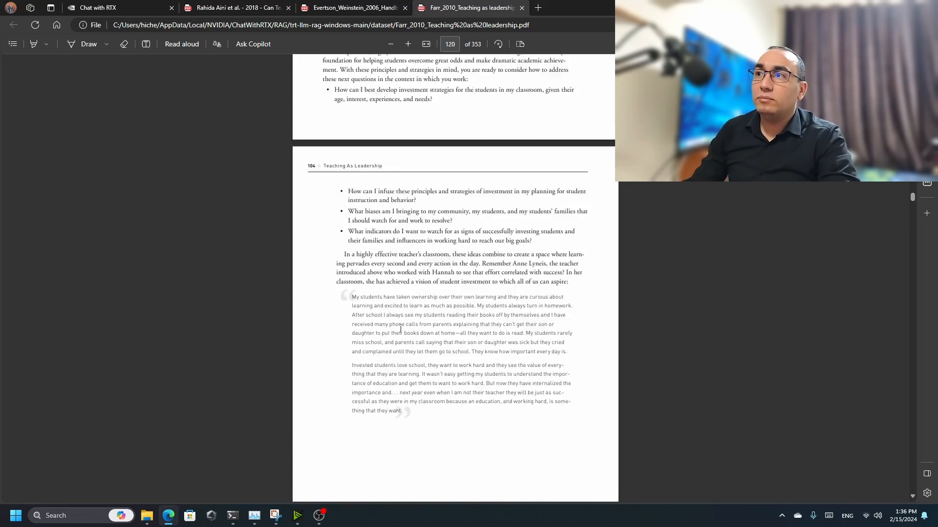
# Step: Check page 135 'Long Term Plans' in the book against the answer, then return to the chat
pyautogui.scroll(-3)
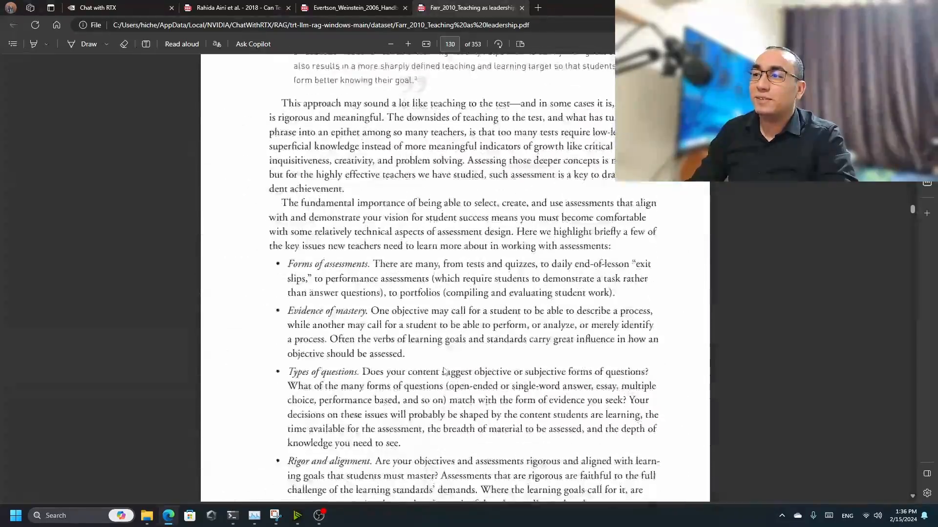
pyautogui.scroll(-3)
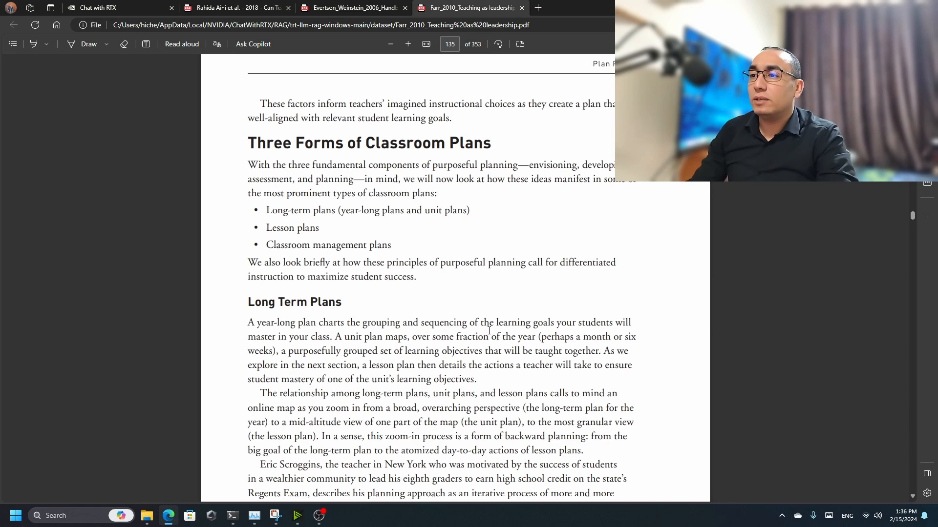
pyautogui.click(99, 7)
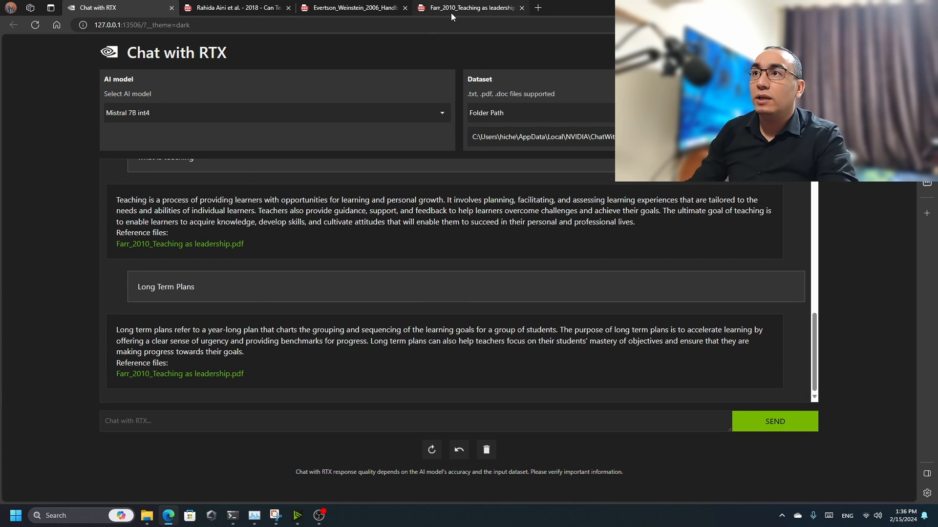
pyautogui.click(470, 8)
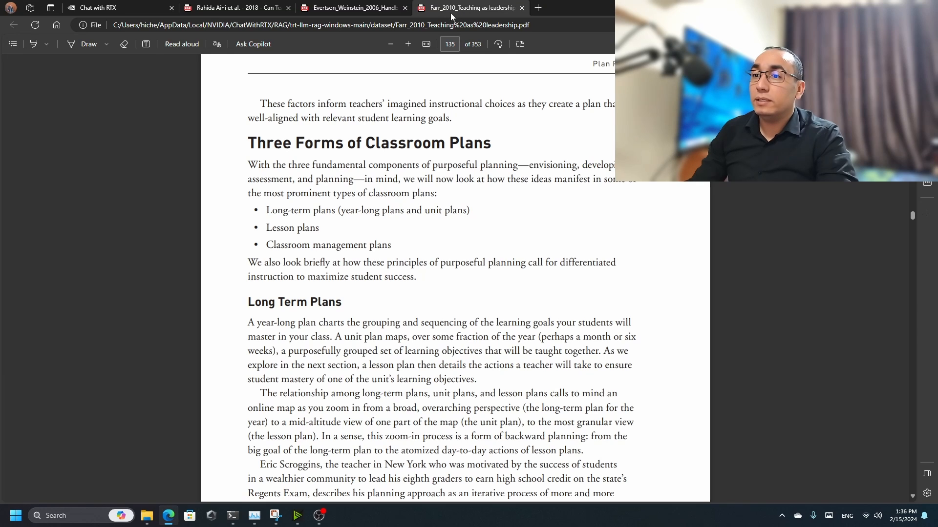
pyautogui.click(96, 7)
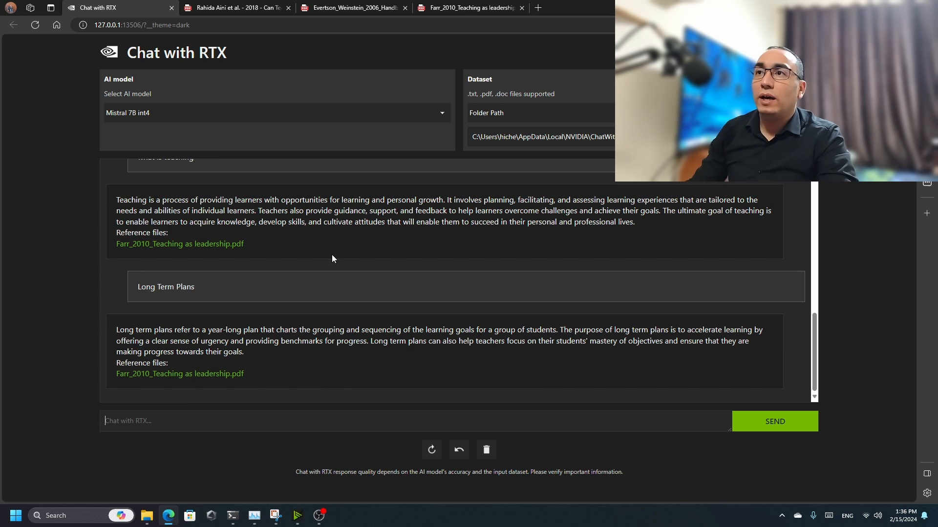
pyautogui.moveTo(251, 381)
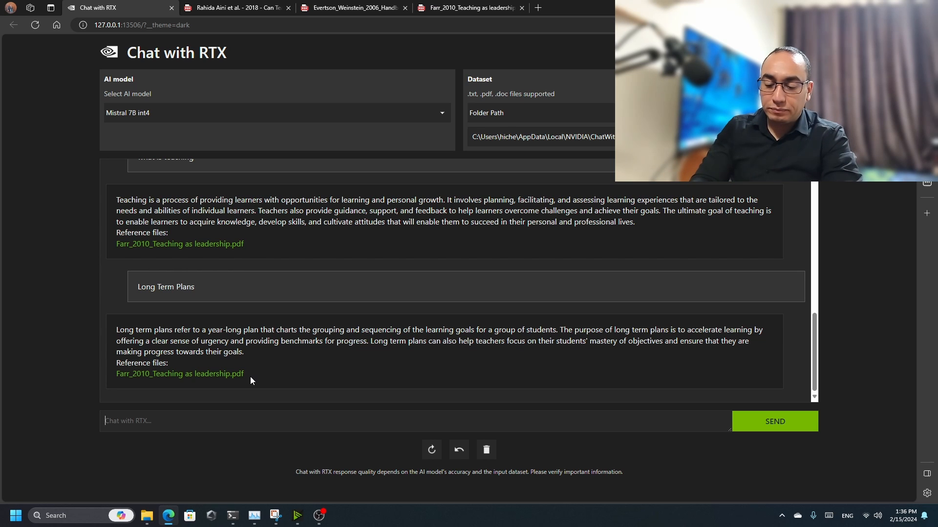
# Step: Ask how age is related to teaching, getting an answer citing Rahida Aini et al. 2018
pyautogui.write('how age is related to teach')
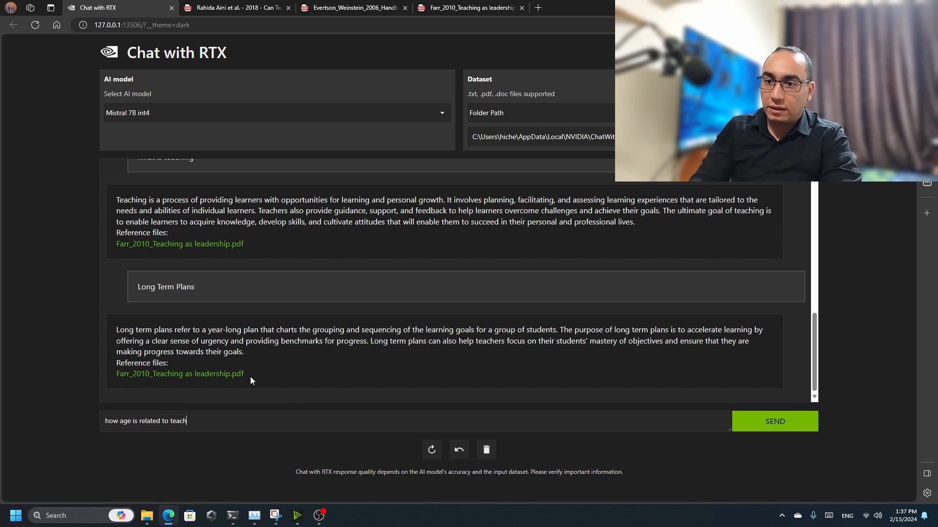
pyautogui.click(774, 421)
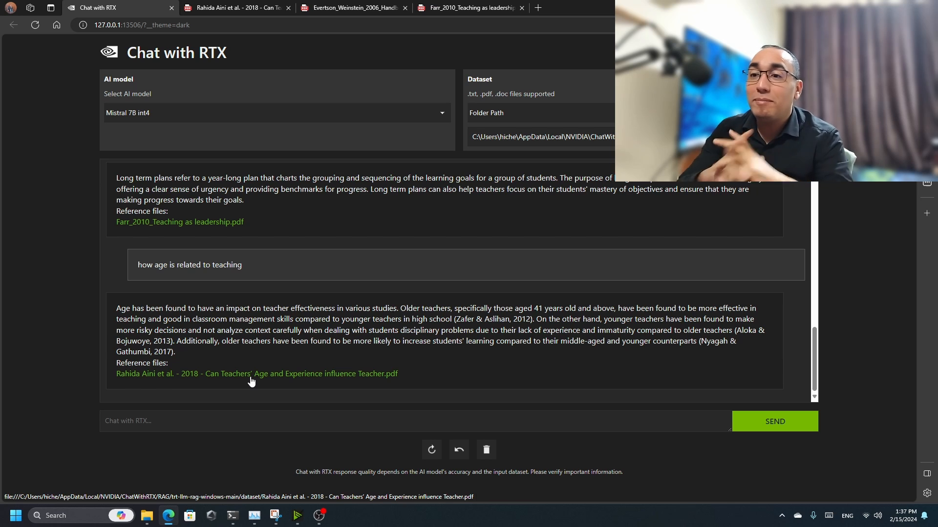
pyautogui.moveTo(218, 441)
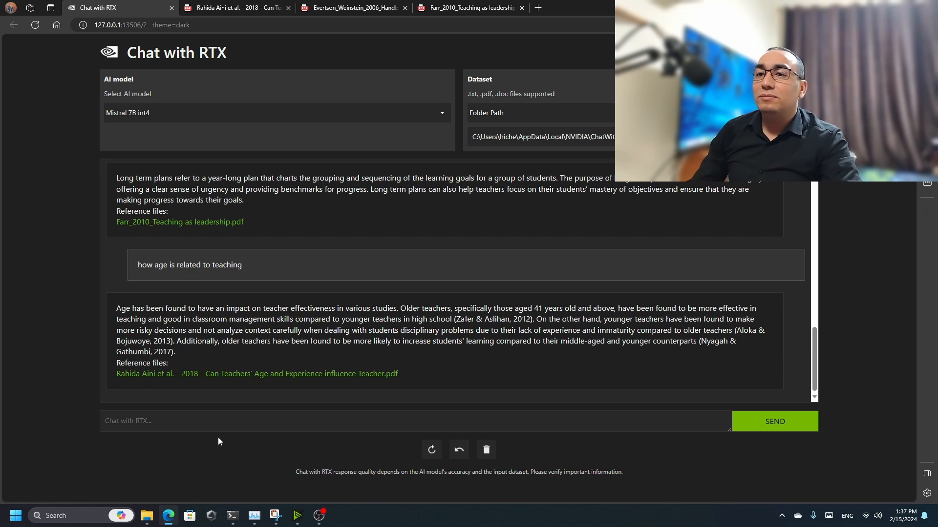